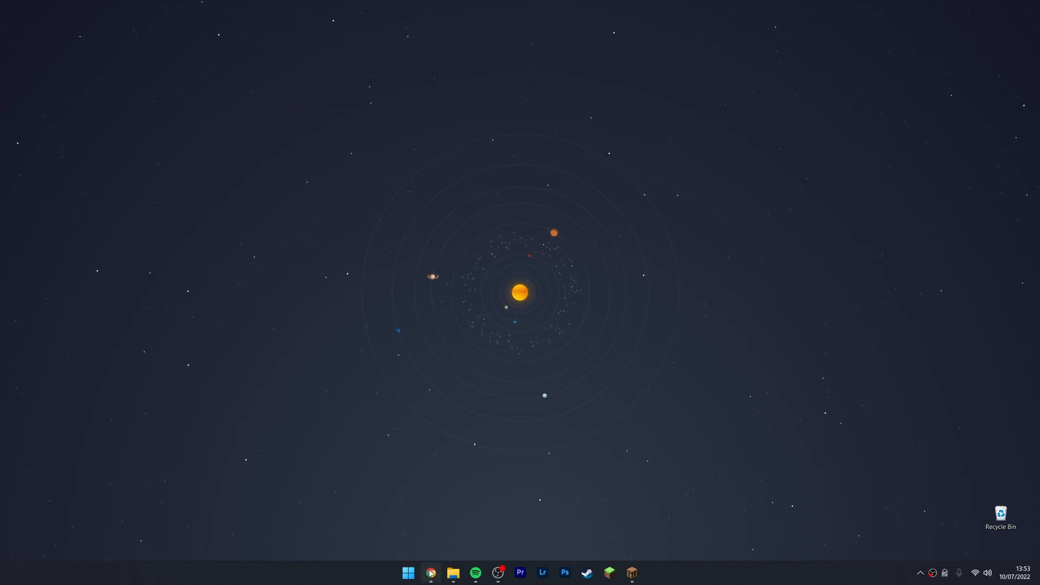
- On the Vanilla Tweaks data packs page, select Fast Leaf Decay, Graves and Confetti Creepers
left_click(433, 573)
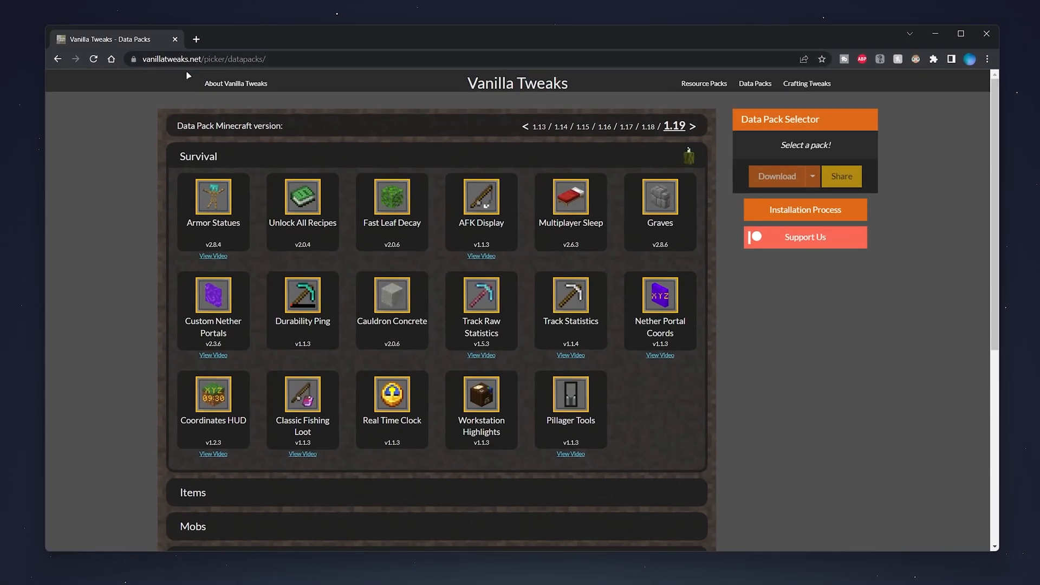
mouse_move(132, 173)
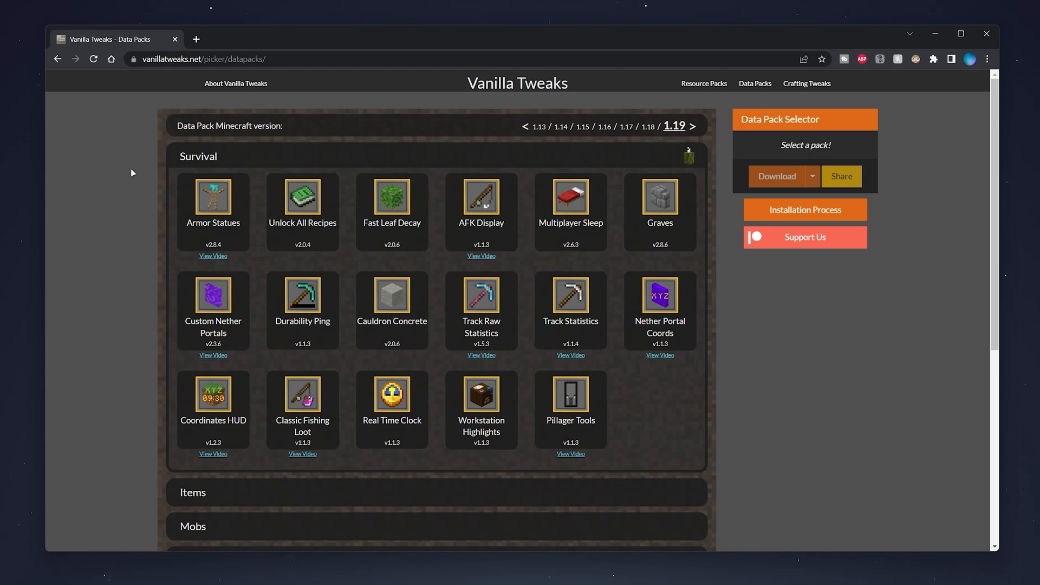
mouse_move(401, 143)
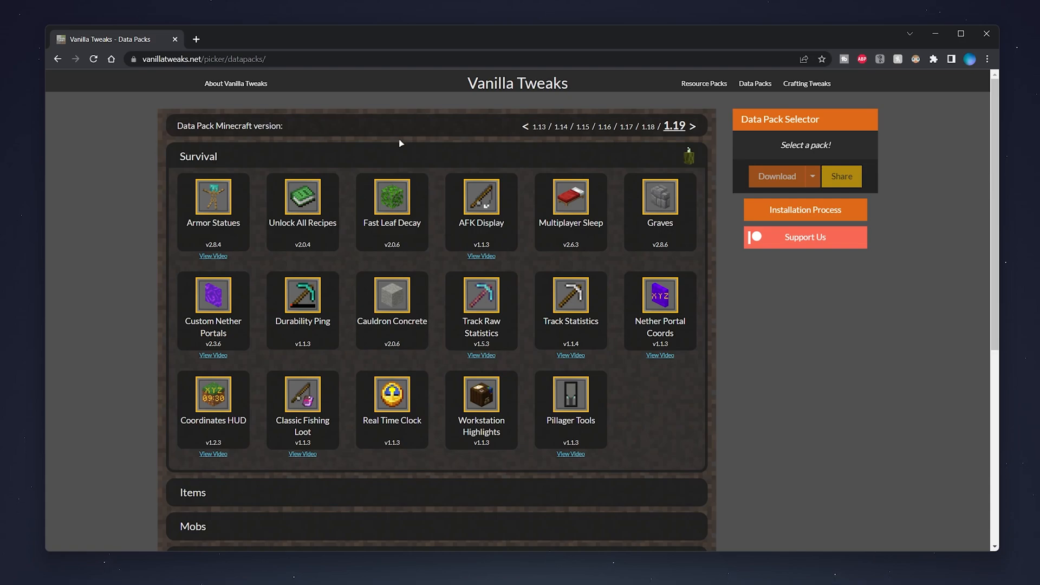
left_click(391, 197)
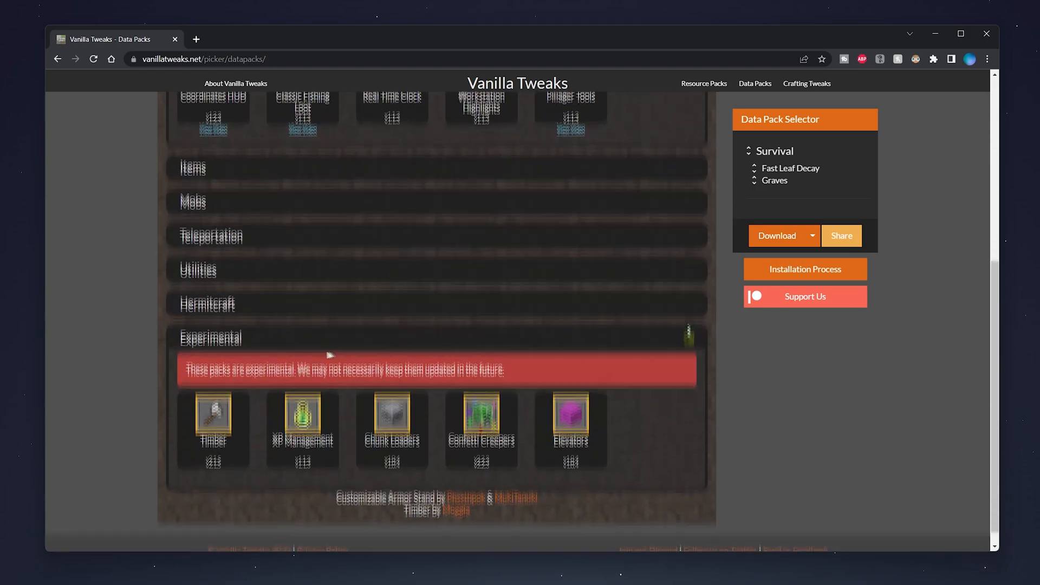
left_click(481, 413)
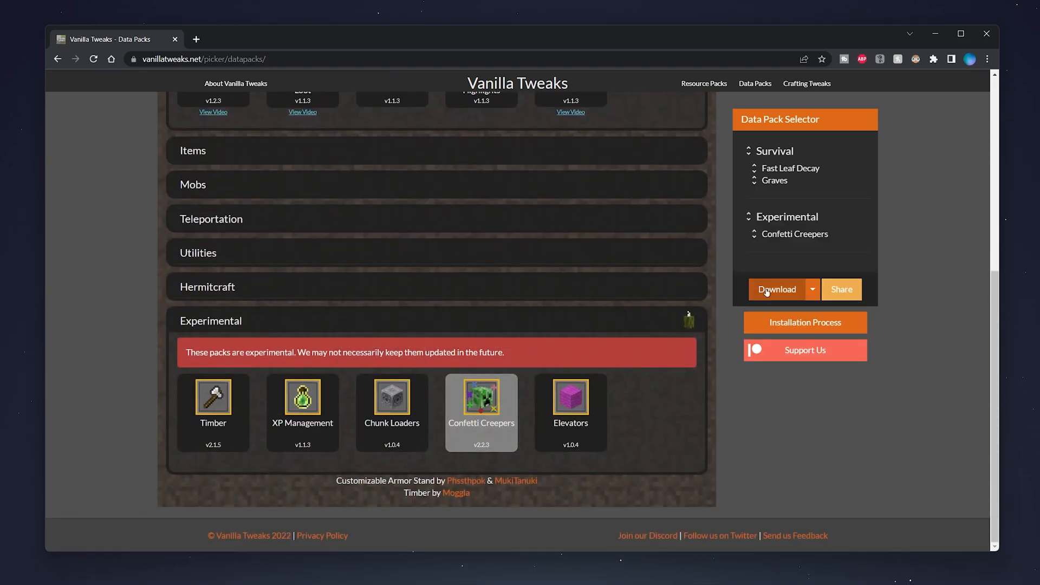
- Download the selected packs and save the ZIP bundle to the Desktop
left_click(776, 290)
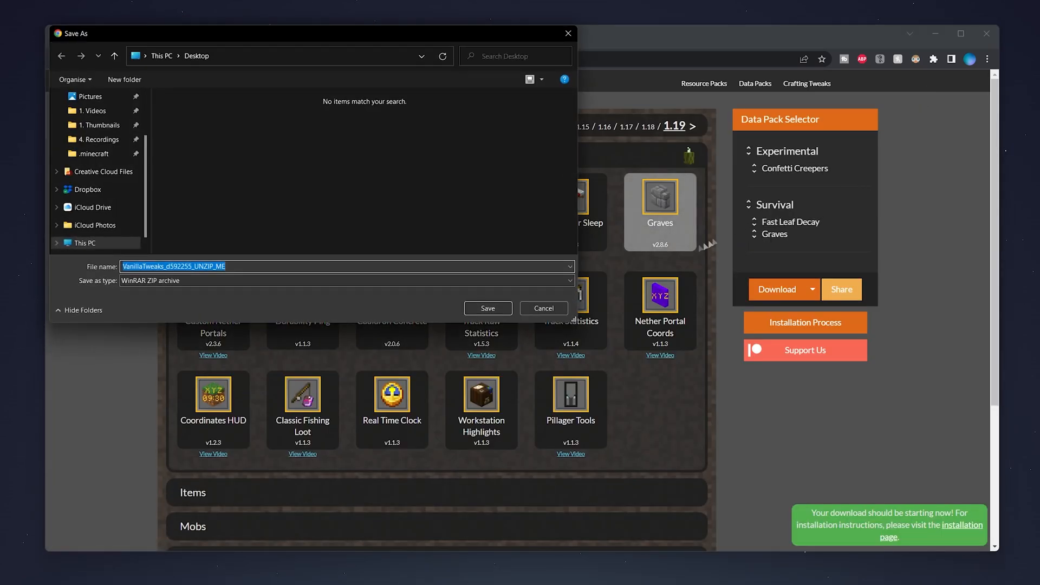
left_click(80, 114)
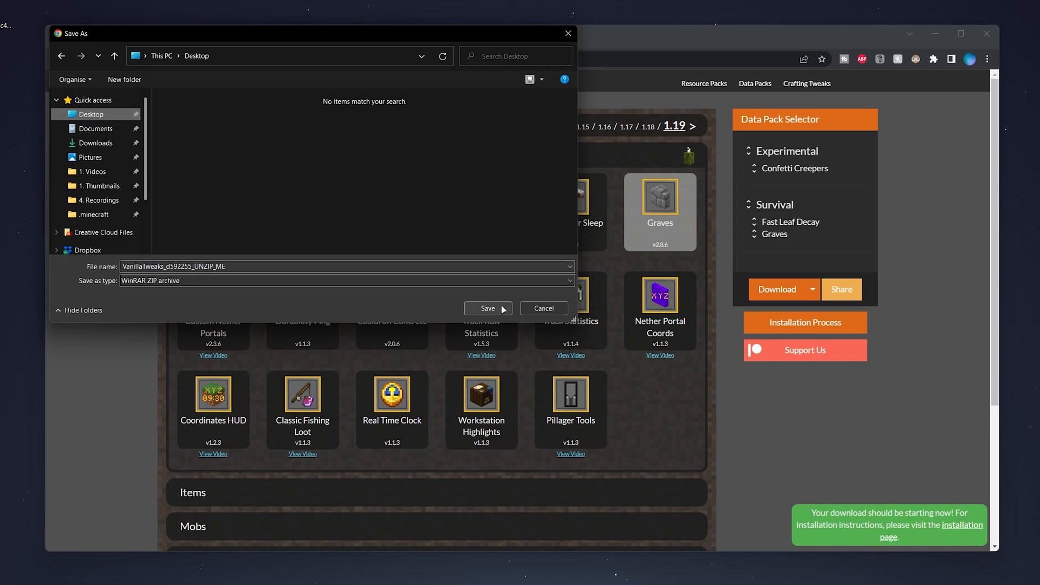
left_click(487, 309)
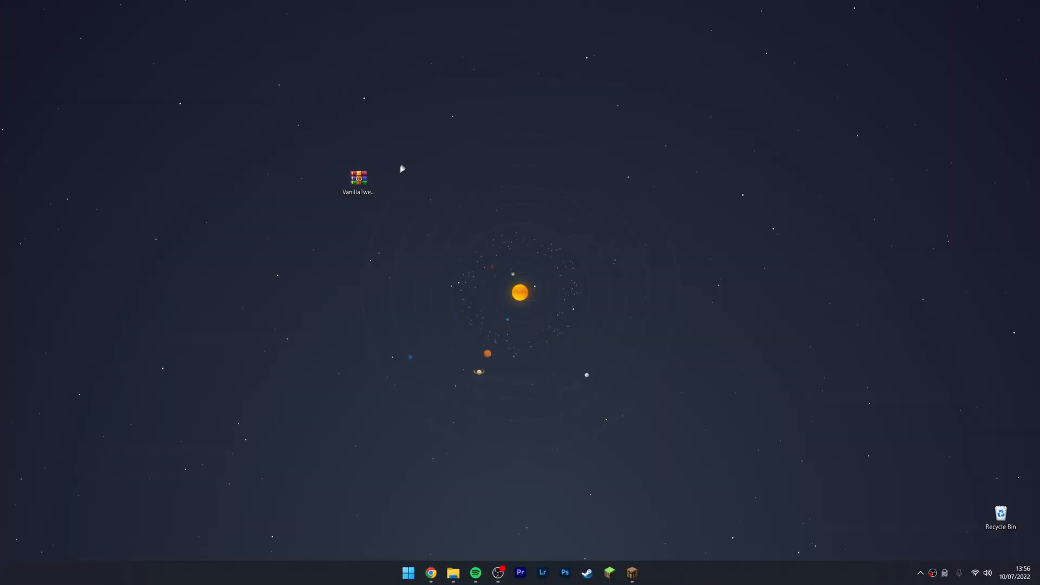
mouse_move(355, 177)
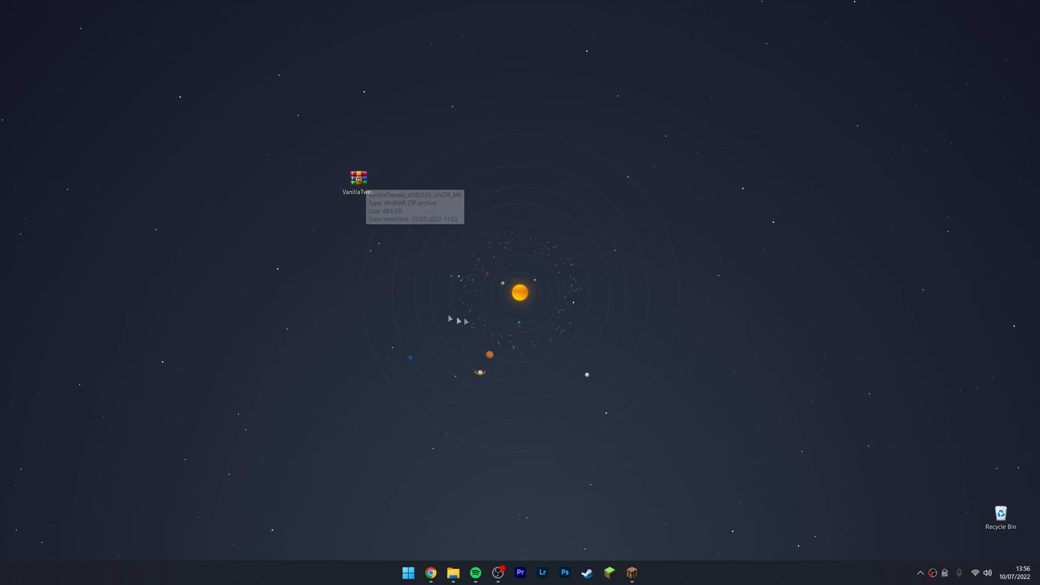
- Extract the Fast Leaf Decay, Graves and Confetti Creepers zips onto the desktop, then close WinRAR
double_click(358, 177)
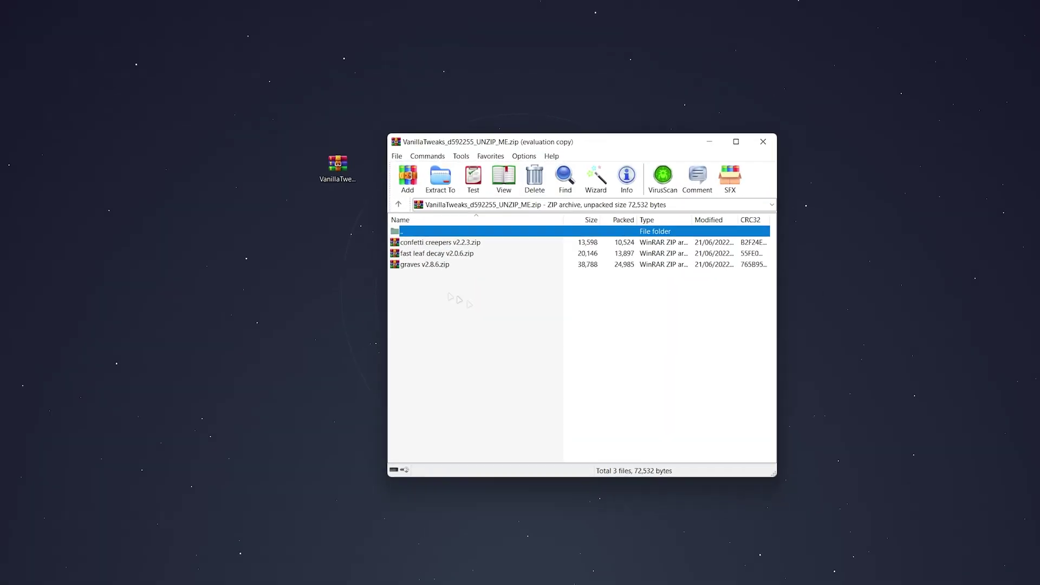
left_click_drag(584, 141, 569, 124)
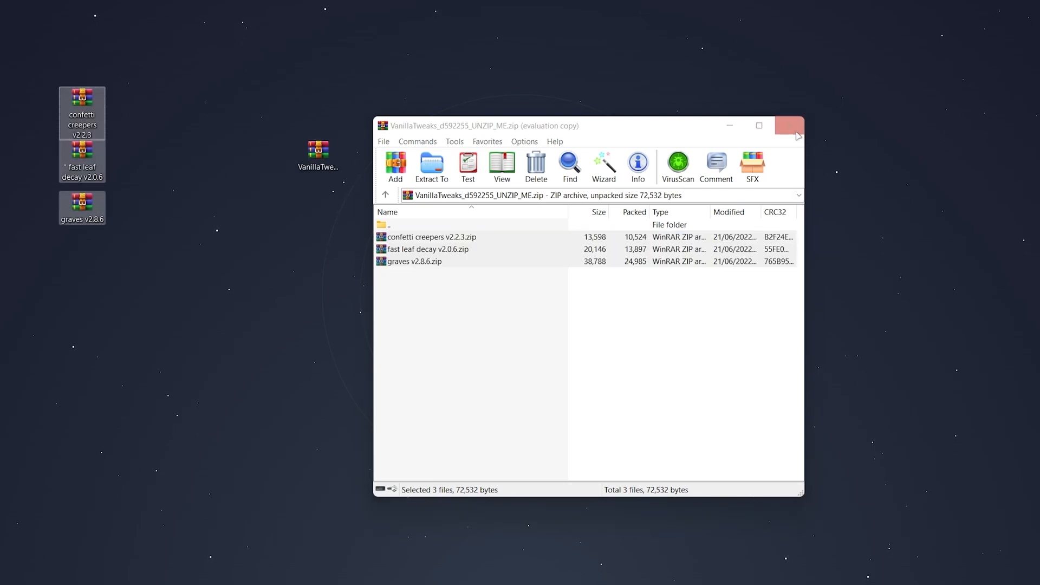
left_click(789, 125)
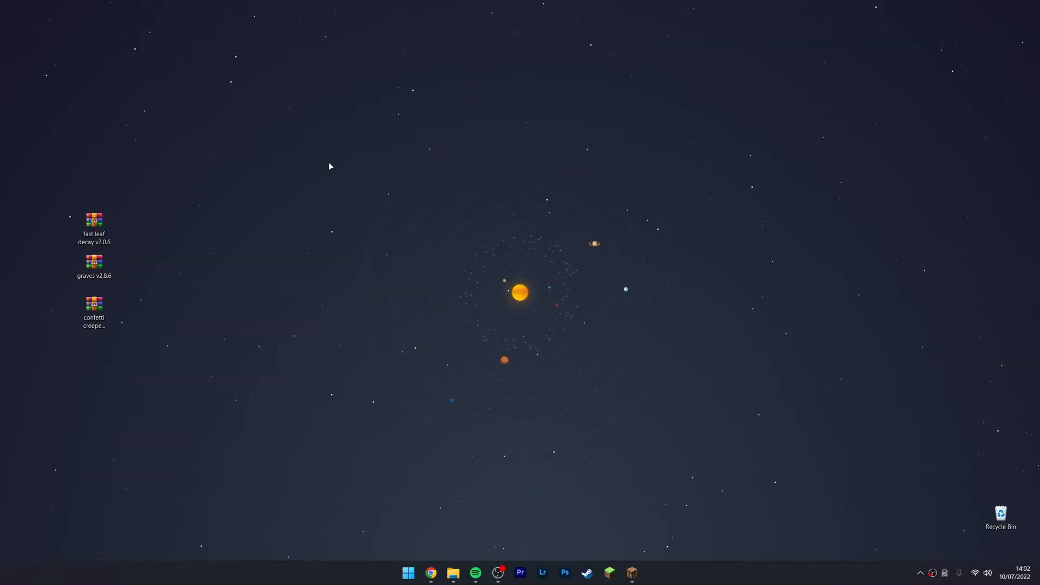
mouse_move(327, 174)
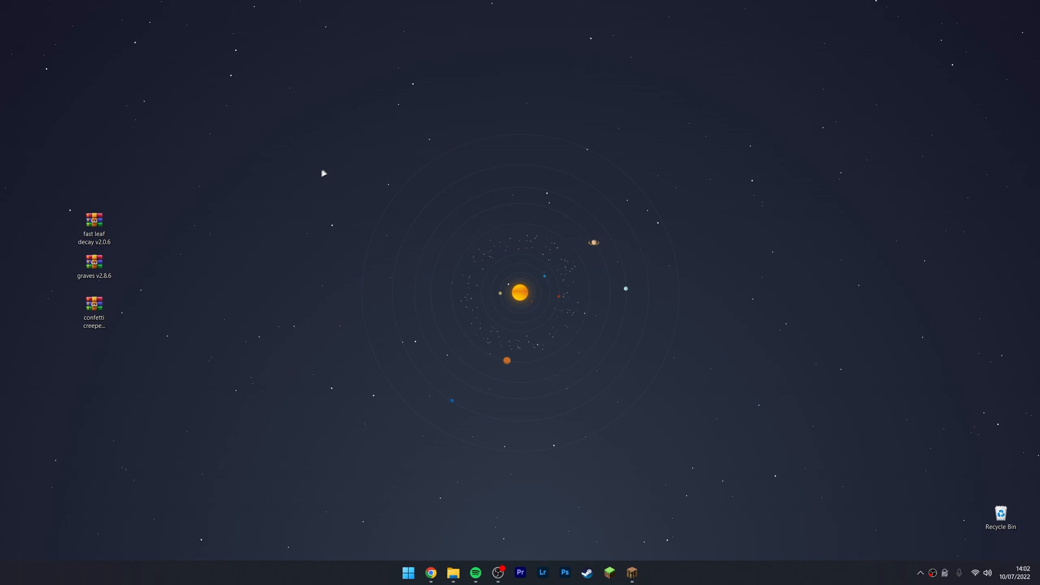
- Launch Minecraft and reach the Data Packs screen for a new singleplayer world
left_click(634, 572)
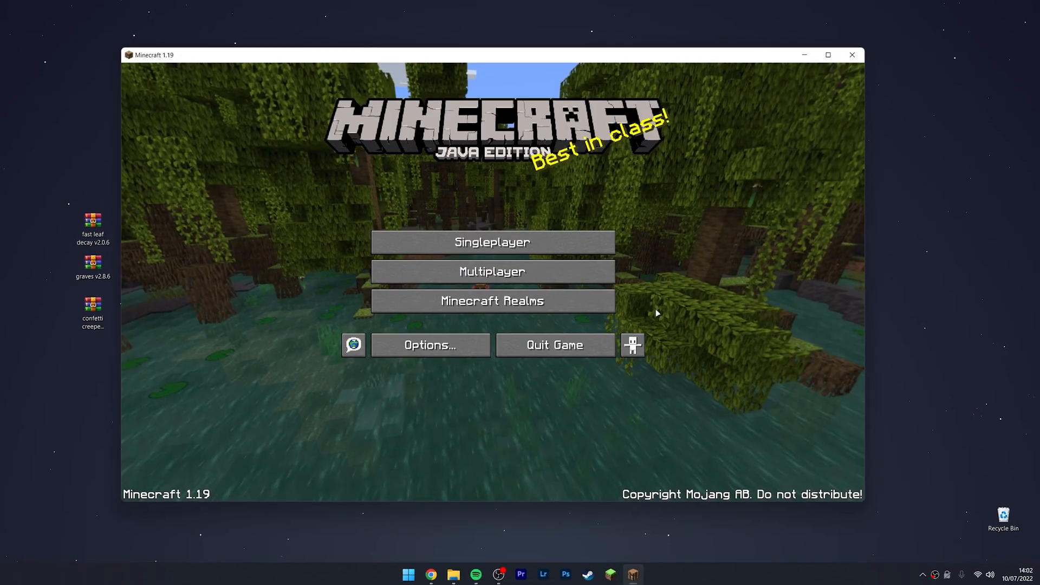
left_click(492, 242)
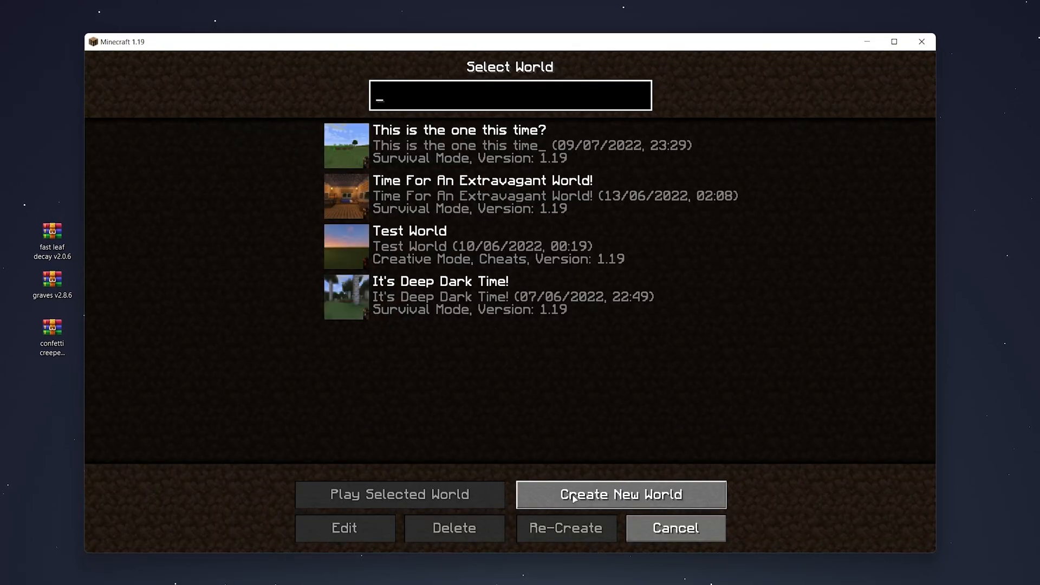
left_click(624, 494)
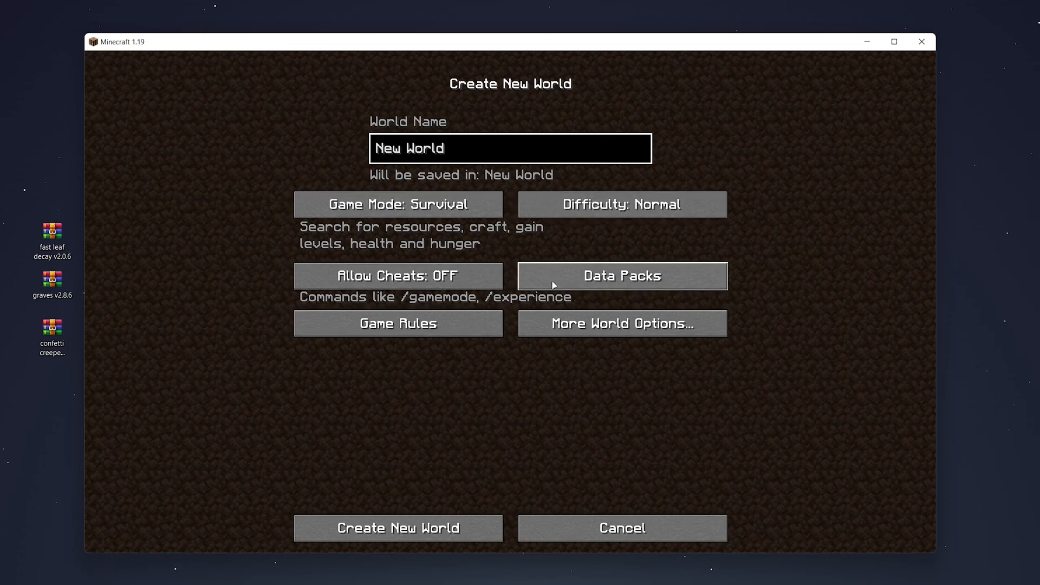
left_click(622, 276)
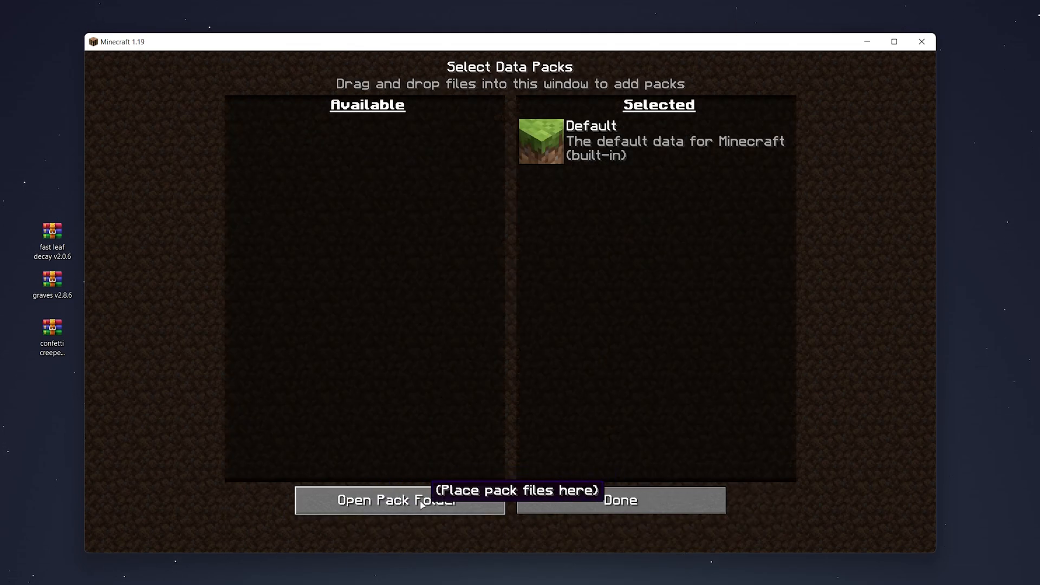
- Put the three pack zips into the new world's pack folder, then close Explorer
left_click(398, 500)
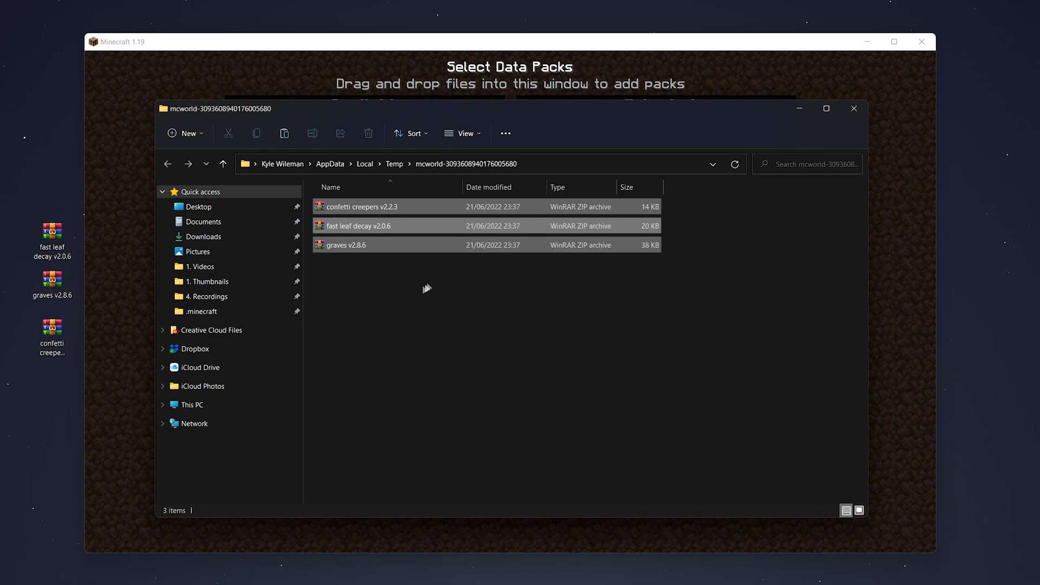
mouse_move(857, 116)
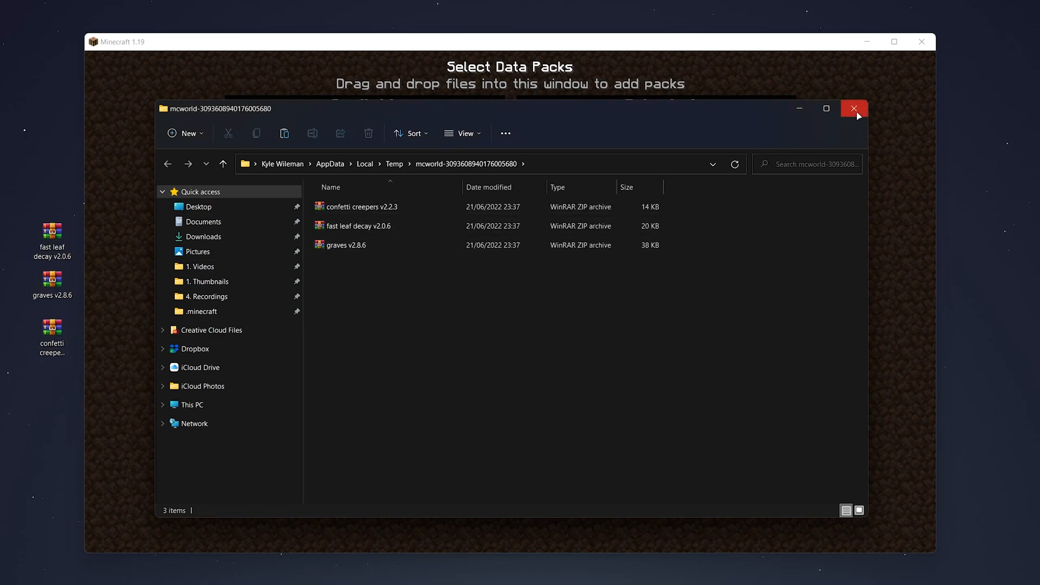
left_click(854, 109)
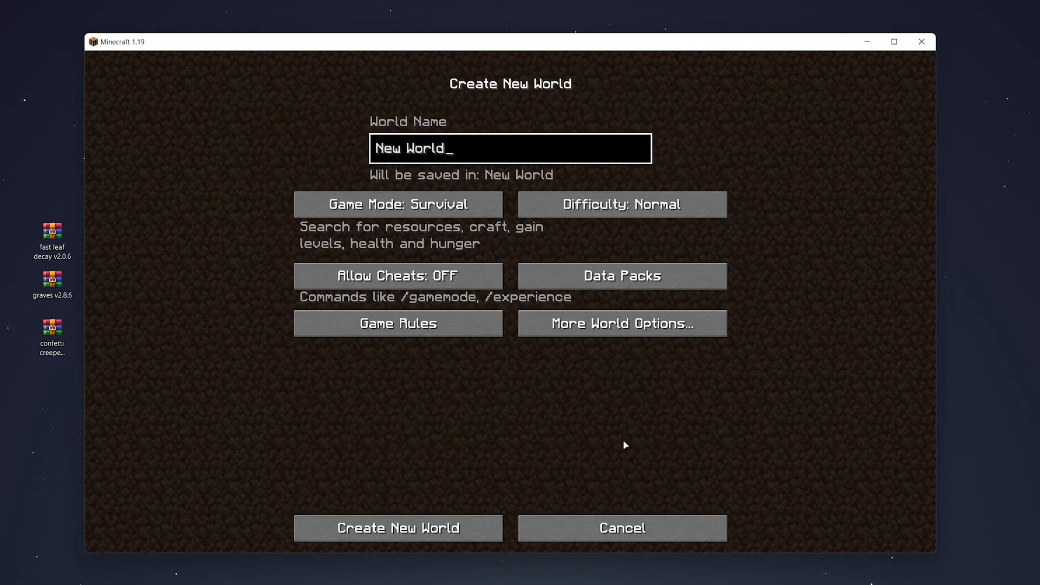
mouse_move(606, 408)
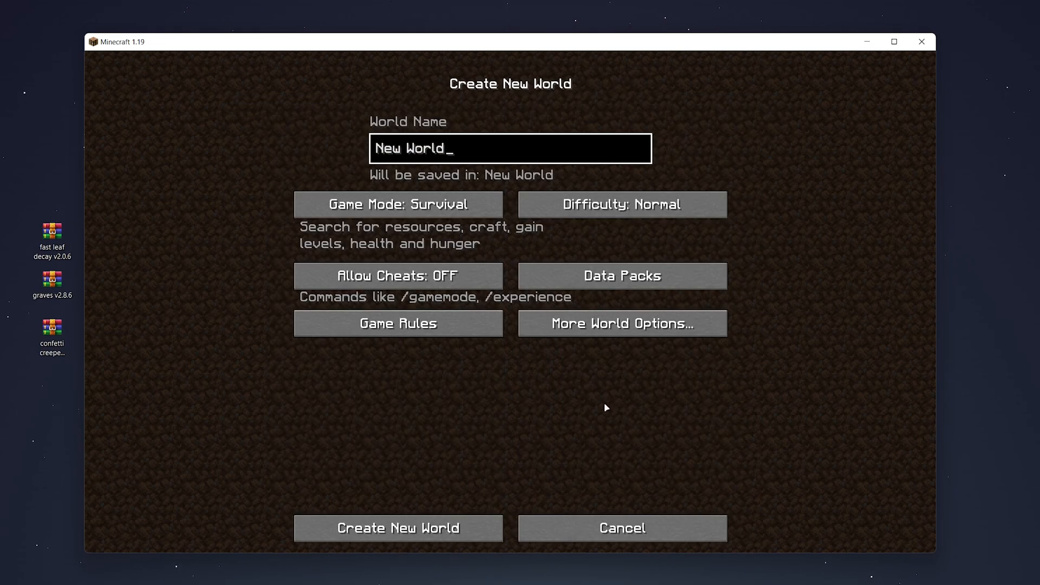
- Create and enter the new world, then attempt the reload command in chat
left_click(622, 323)
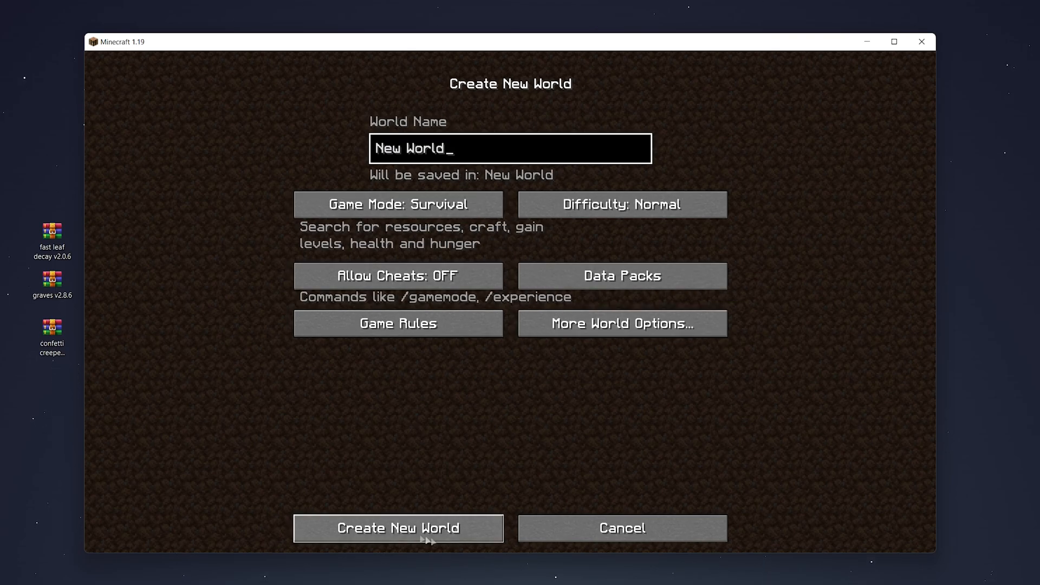
left_click(398, 528)
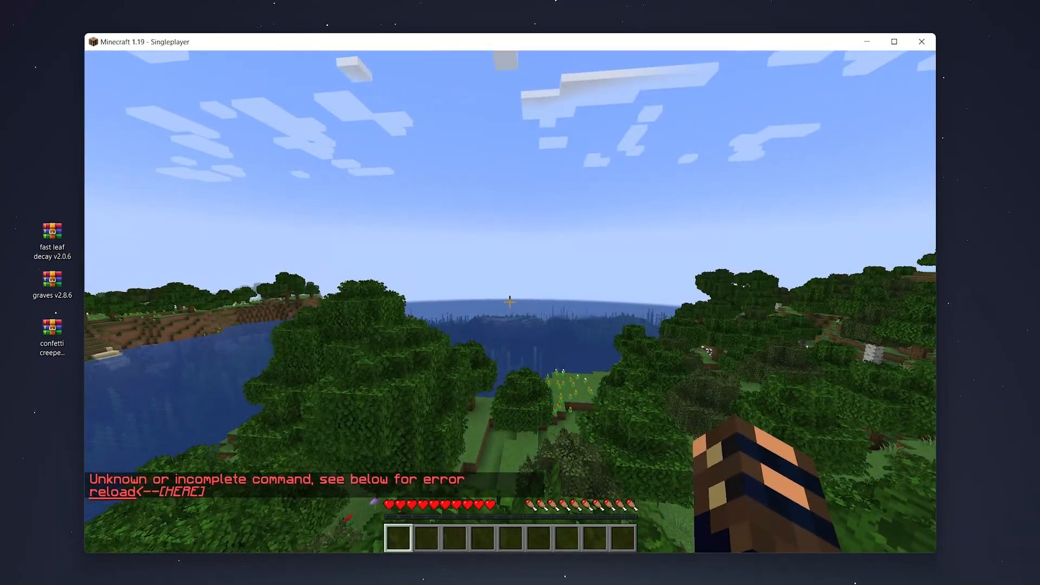
- Open the world to LAN with Allow Cheats set to ON
key("Escape")
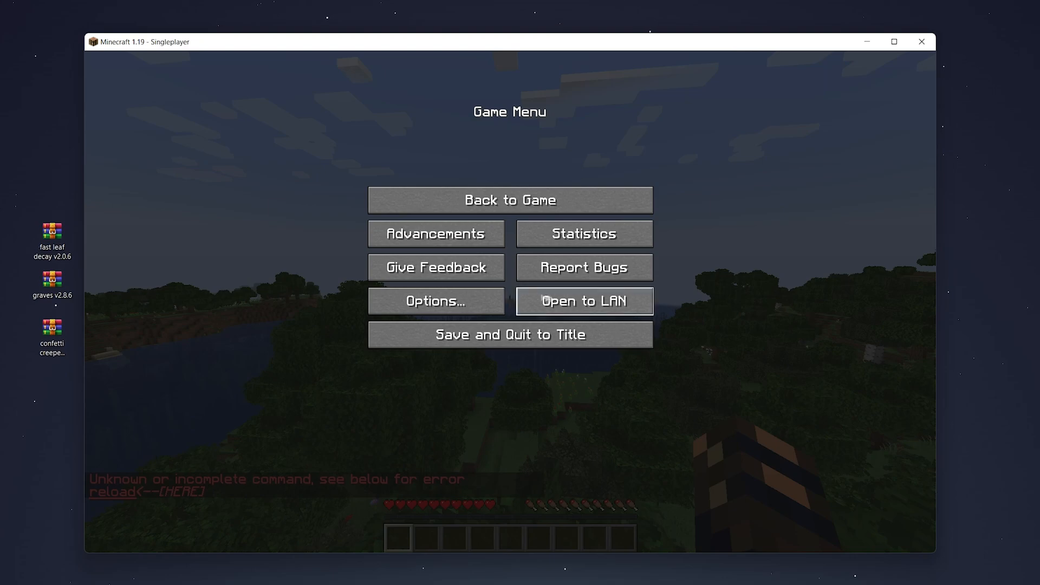
left_click(584, 300)
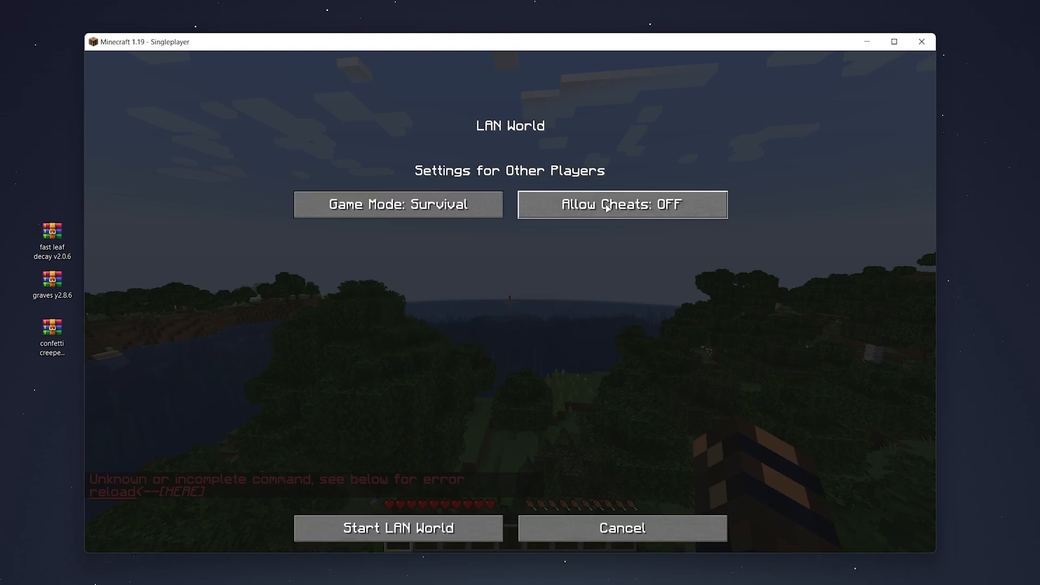
left_click(621, 204)
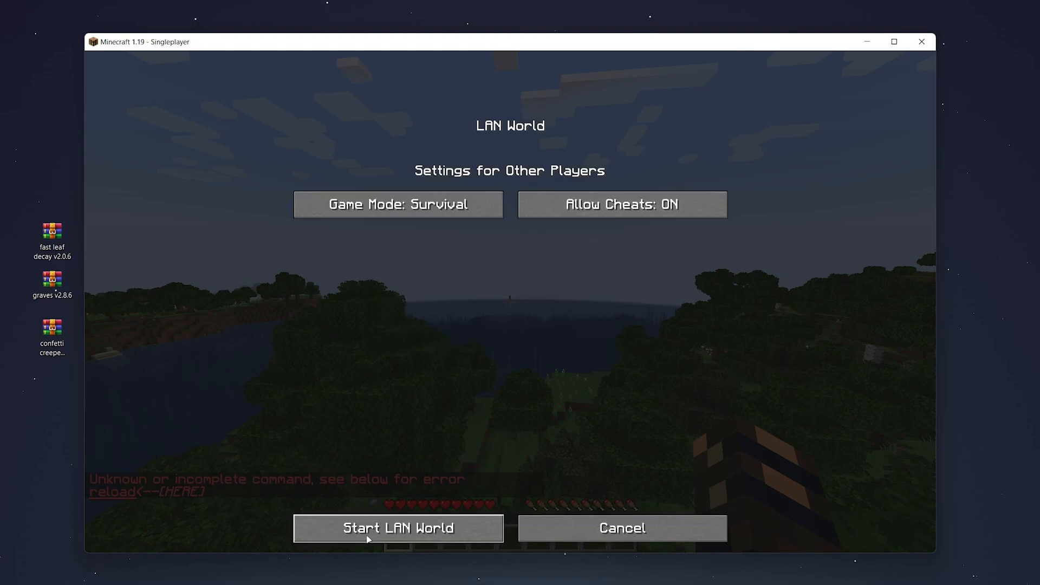
left_click(397, 528)
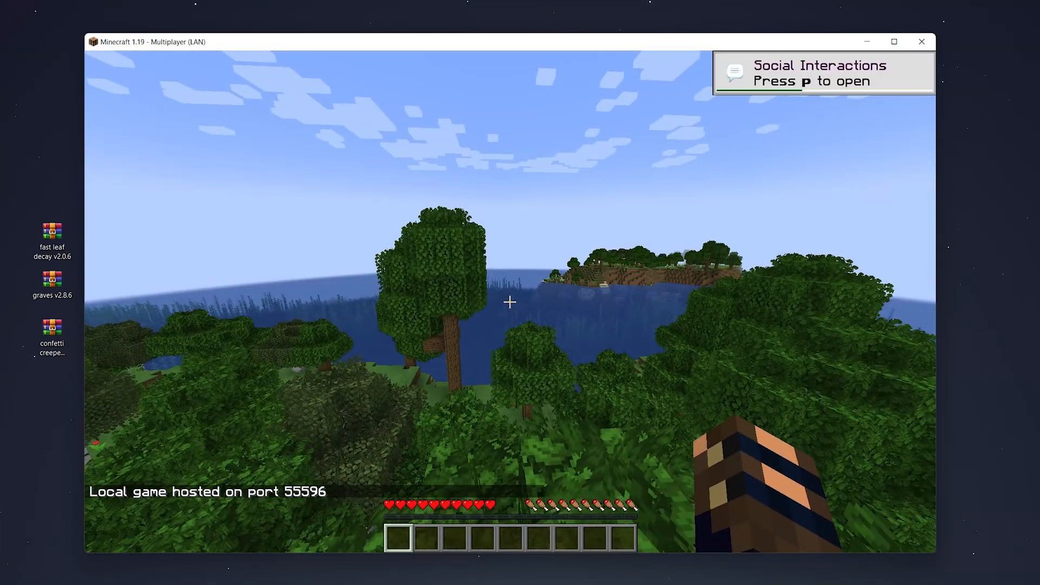
- Run /reload to reload the data packs, then close Minecraft
type("/reload")
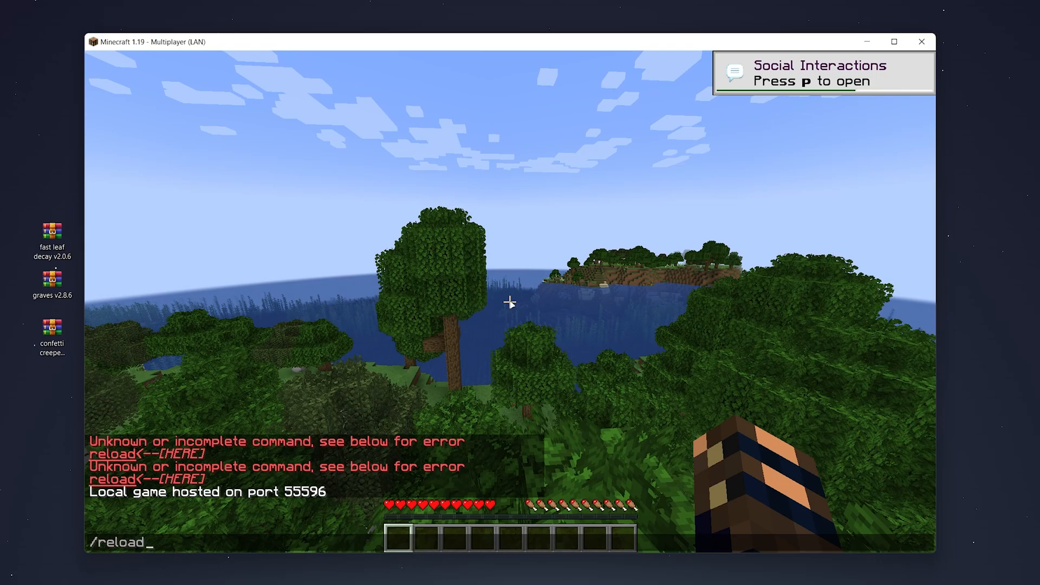
key("Enter")
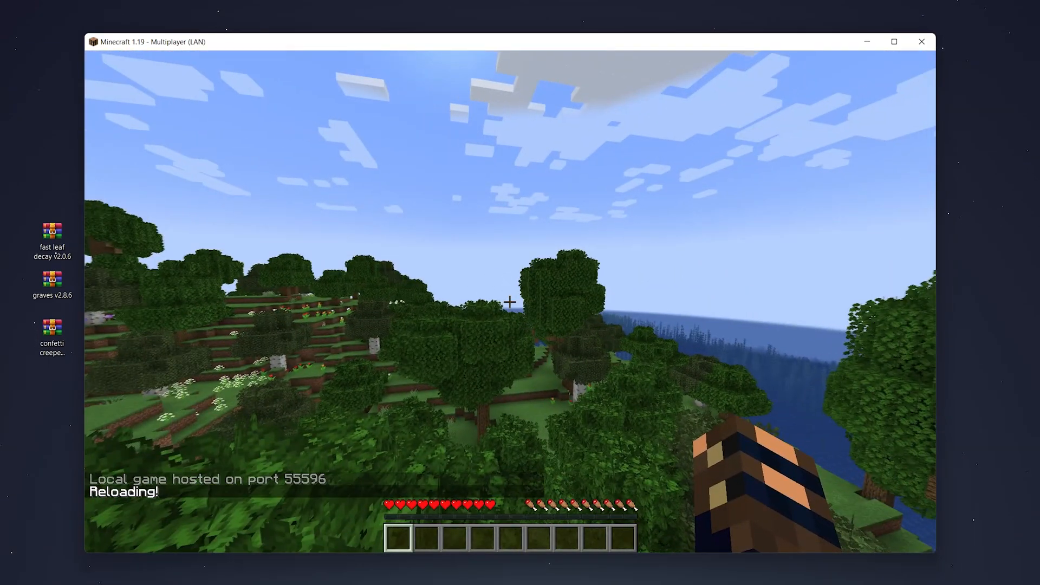
left_click(921, 41)
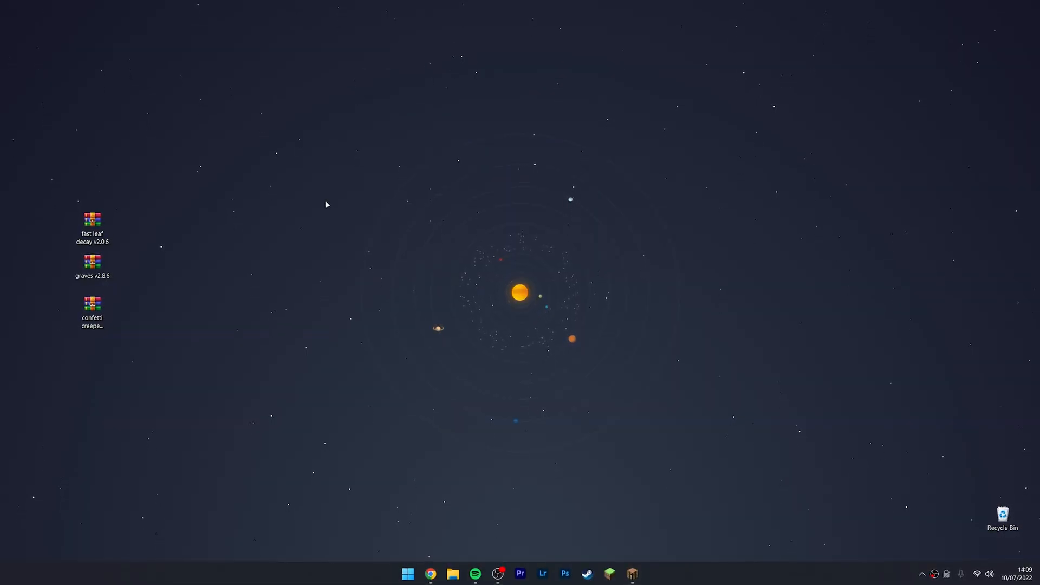
mouse_move(282, 187)
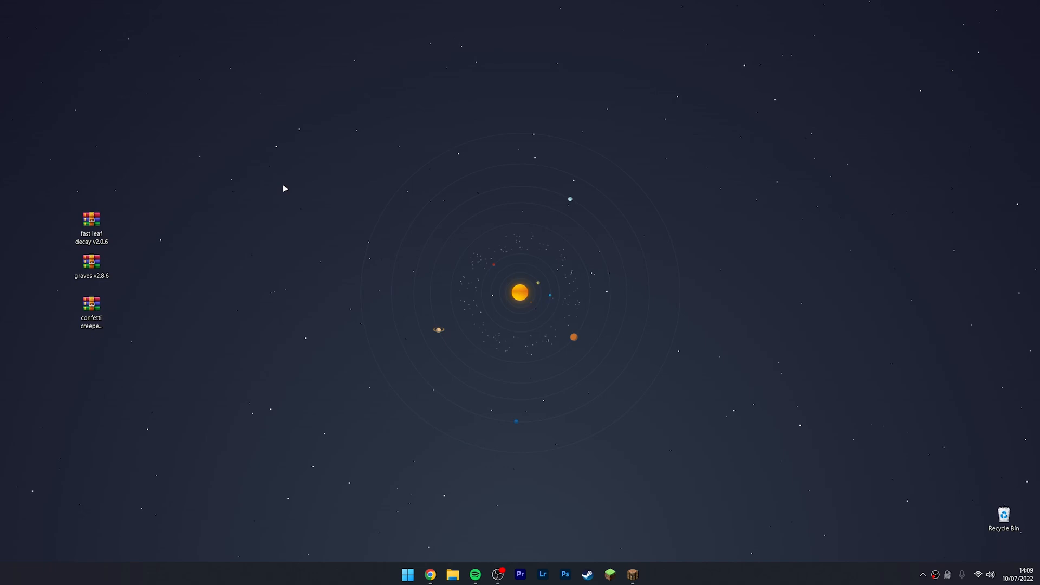
- Relaunch Minecraft and open the Datapack Example world's folder from its Edit settings
left_click(631, 573)
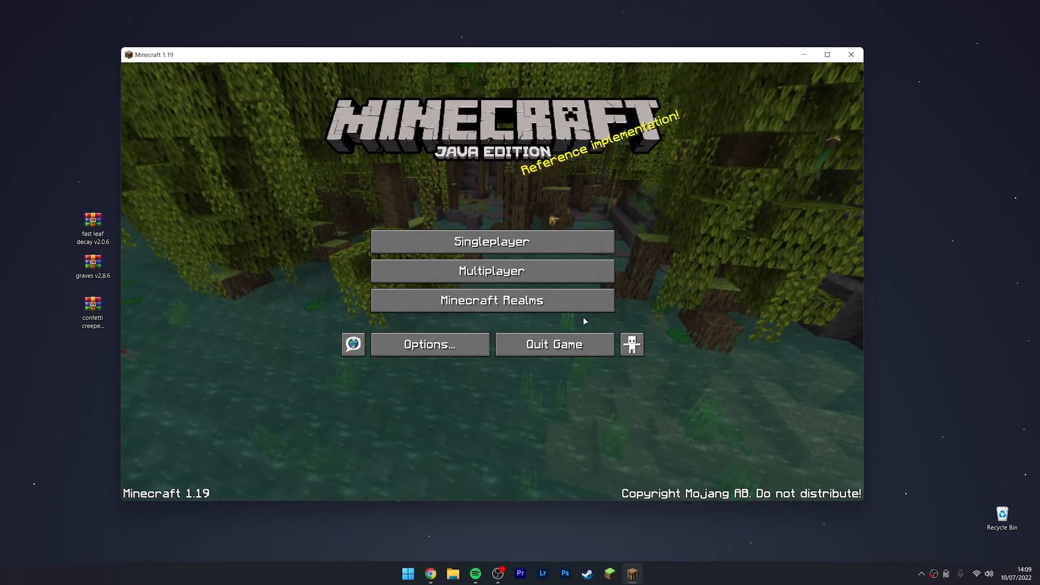
left_click(493, 241)
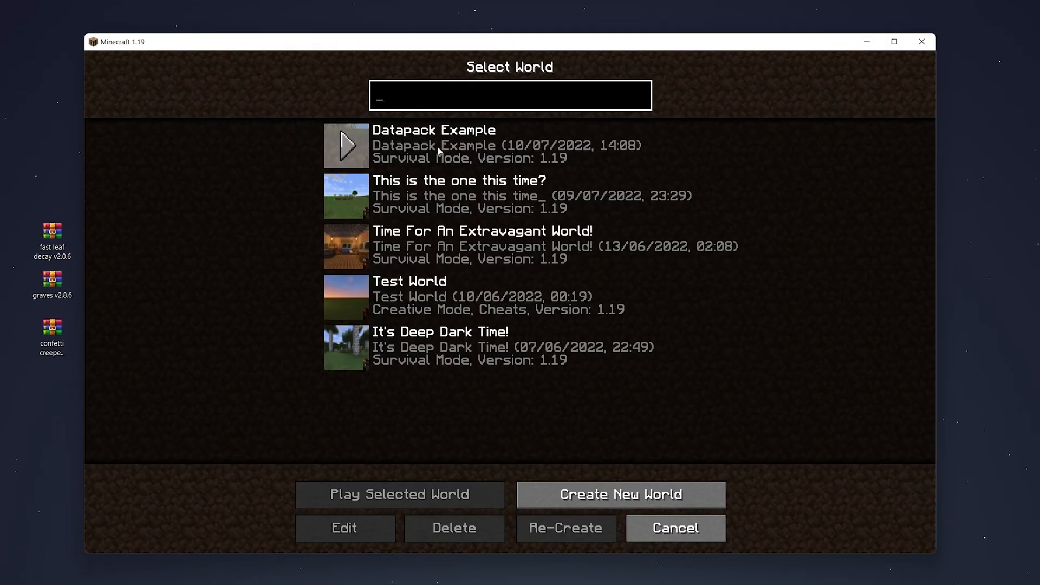
left_click(510, 195)
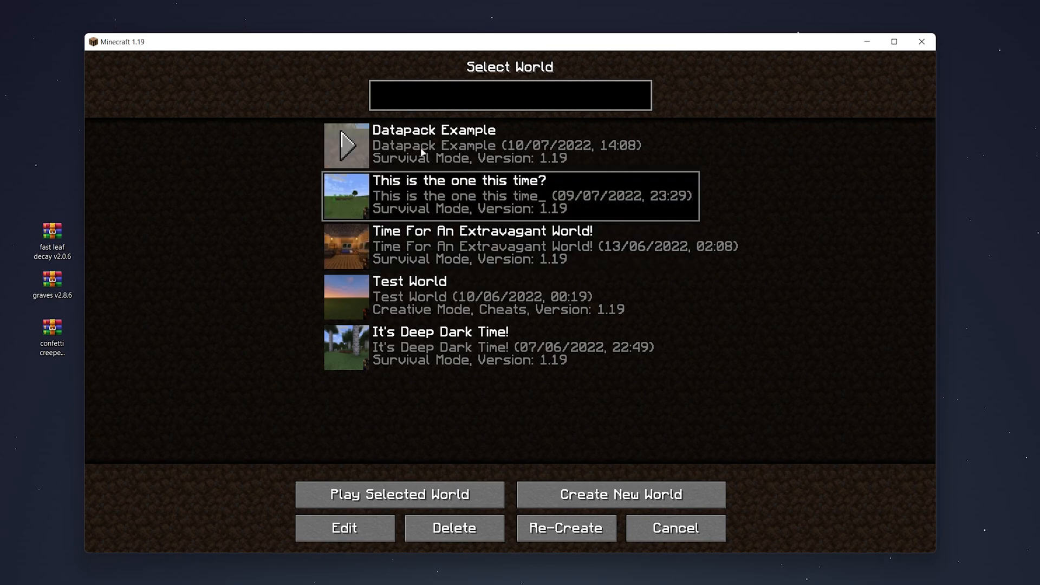
left_click(464, 146)
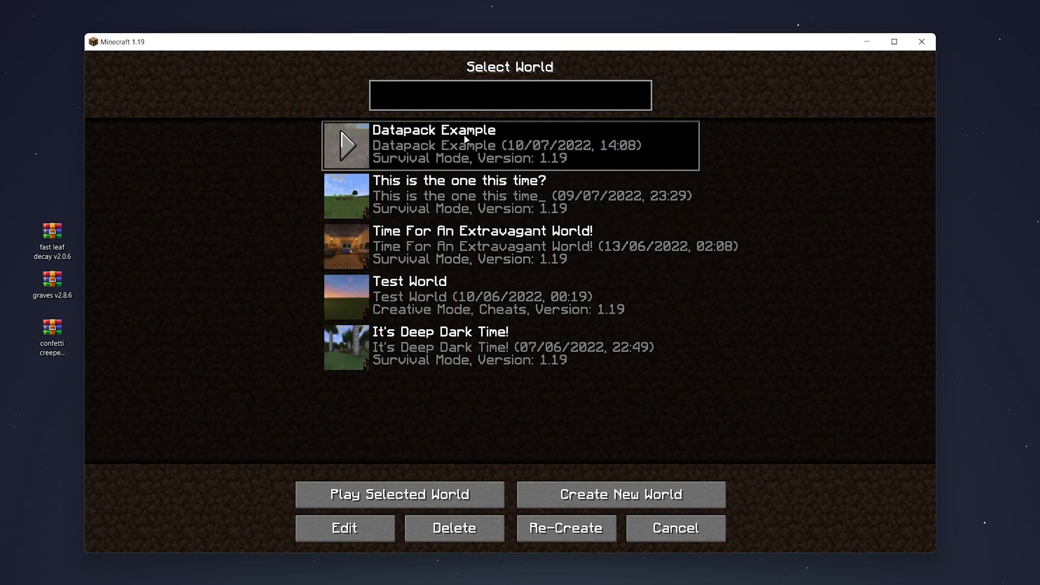
left_click(344, 529)
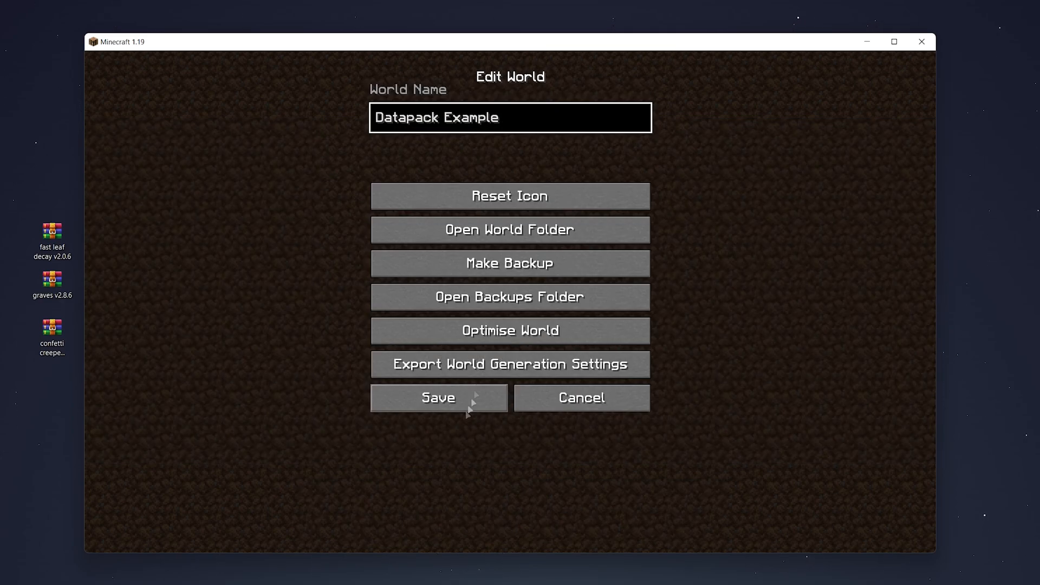
left_click(510, 229)
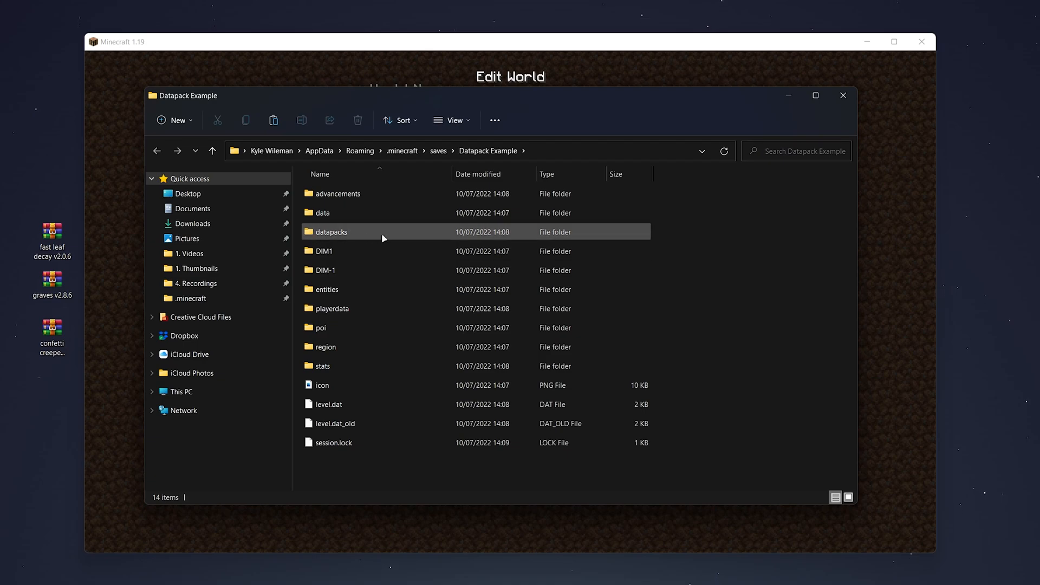
- Paste the three pack zips into the Datapack Example datapacks folder and close Explorer
double_click(331, 232)
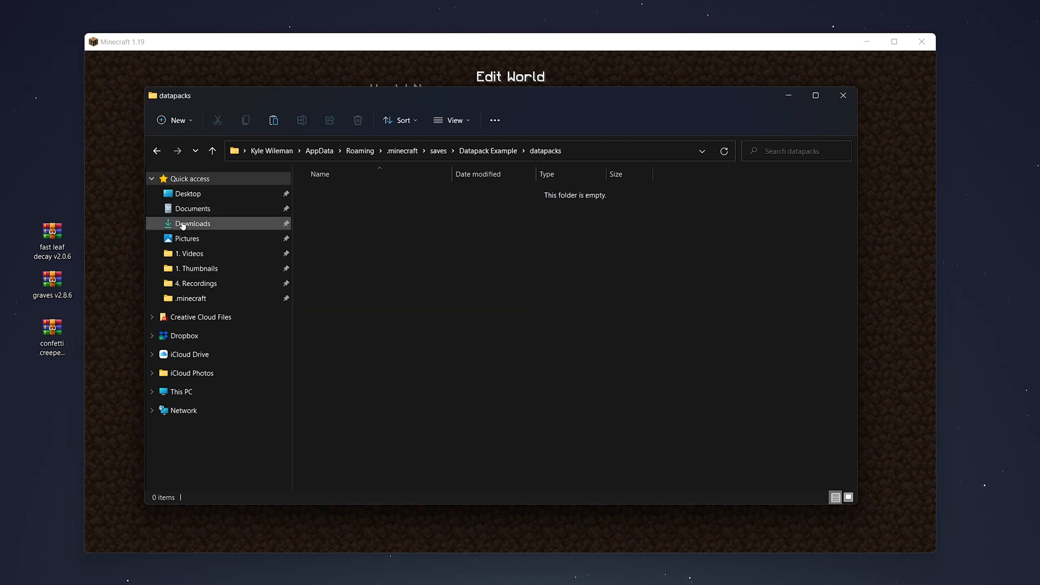
right_click(51, 232)
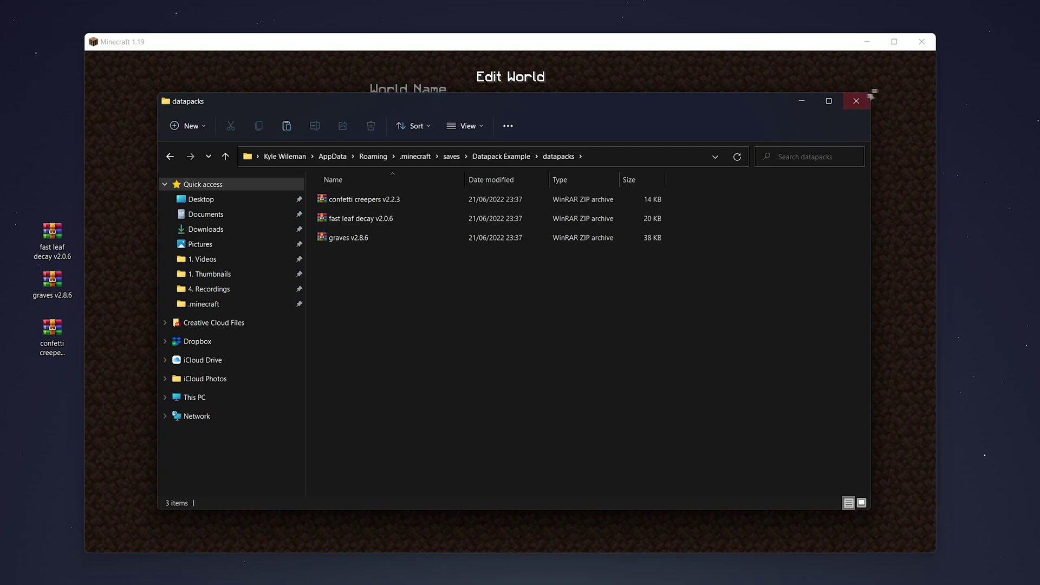
left_click(855, 100)
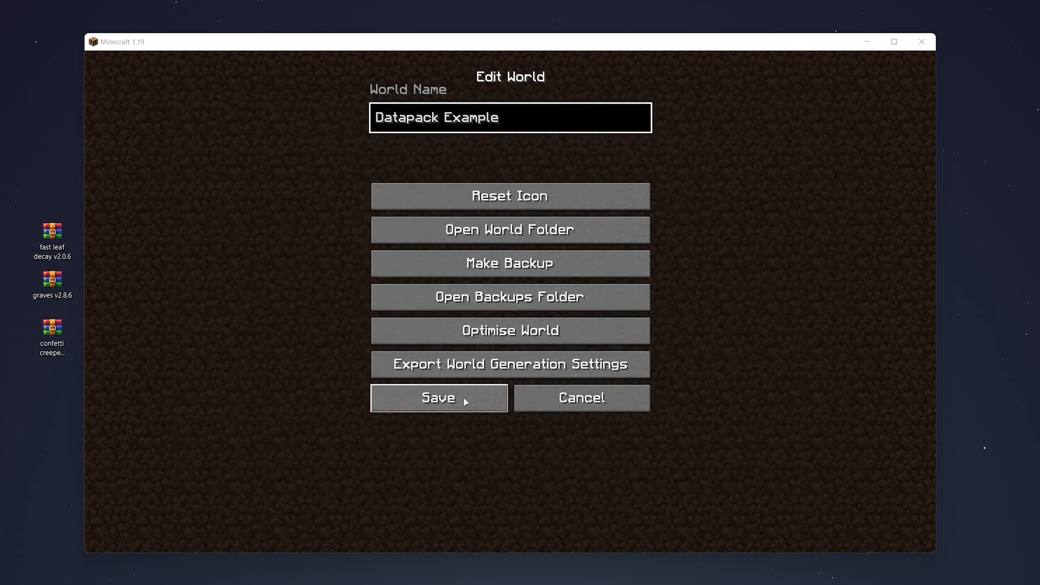
- Save the Datapack Example world settings and start playing that world
left_click(439, 398)
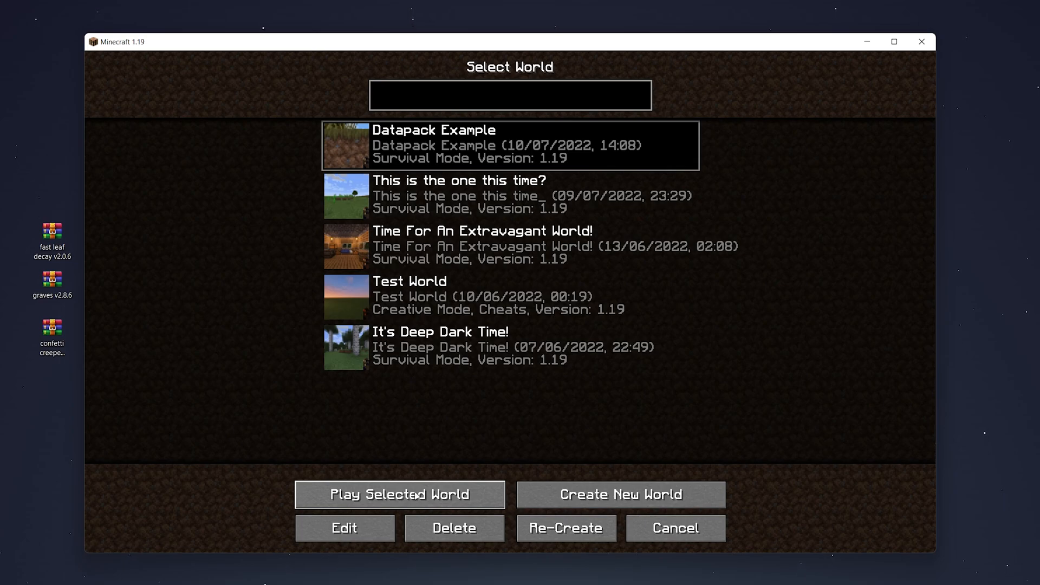
left_click(398, 495)
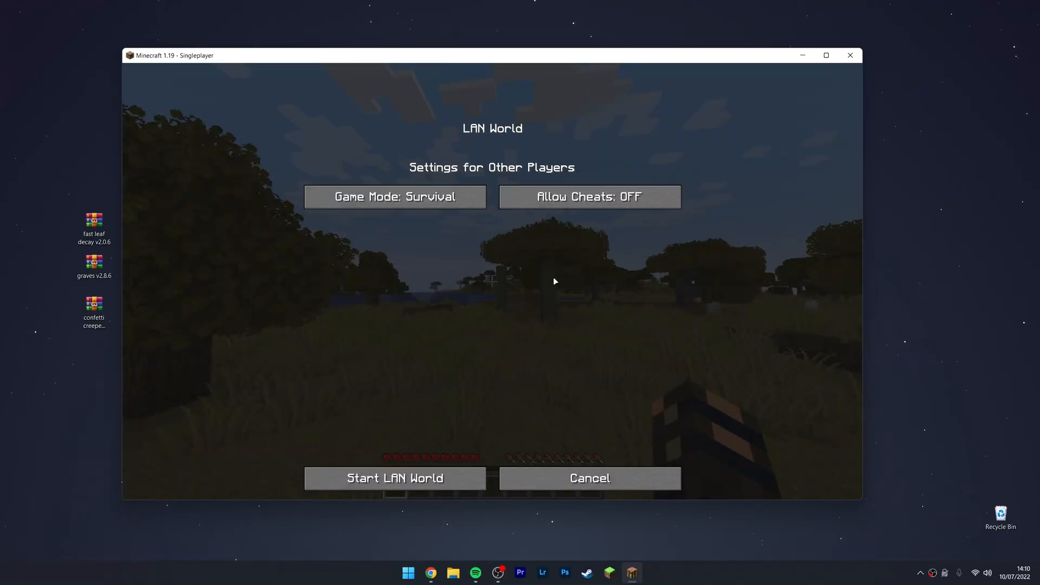
- Open Datapack Example to LAN with cheats allowed, run /reload, then close Minecraft
left_click(589, 196)
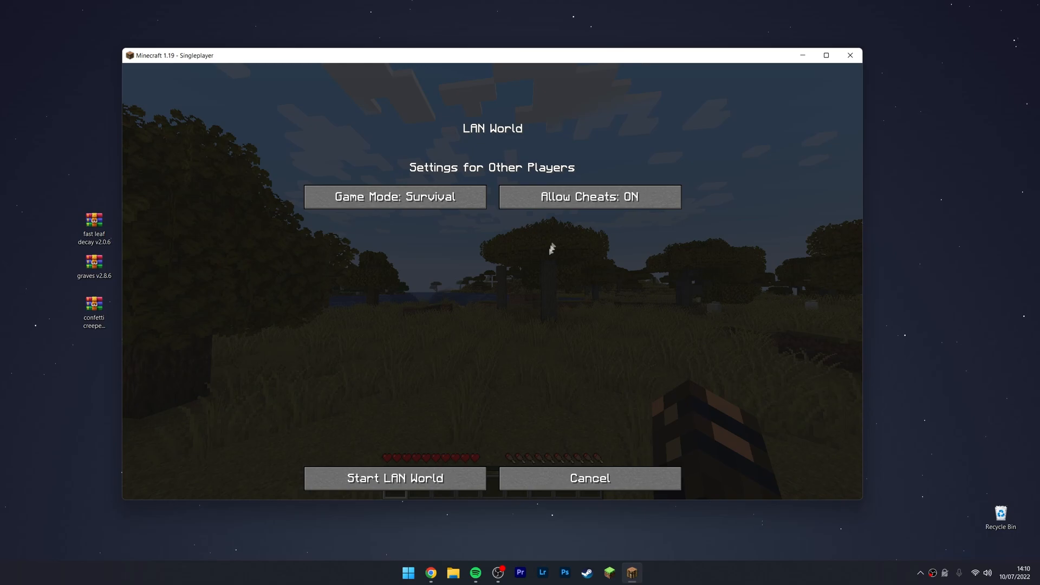
left_click(396, 478)
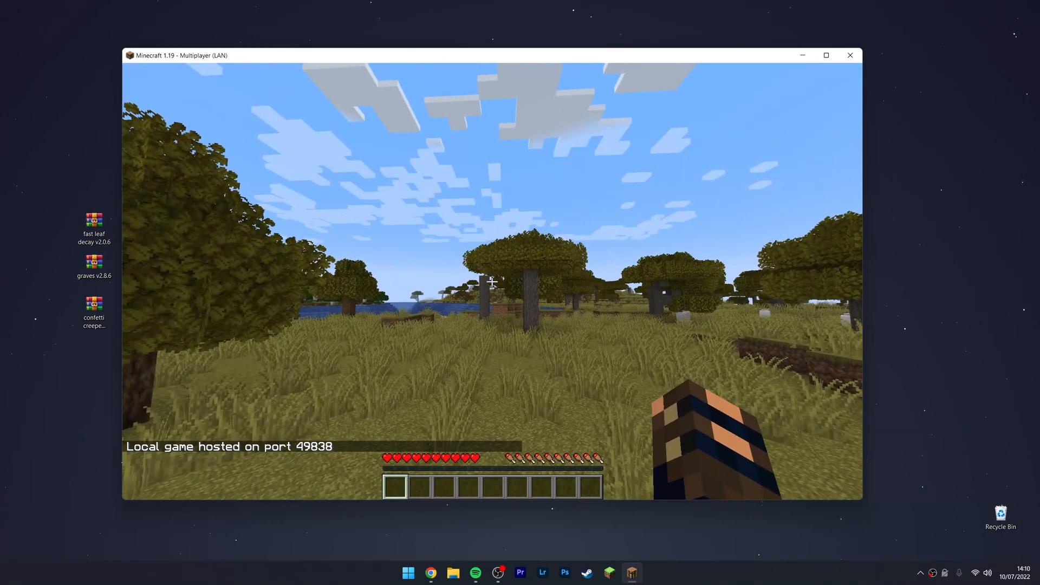
type("/reload")
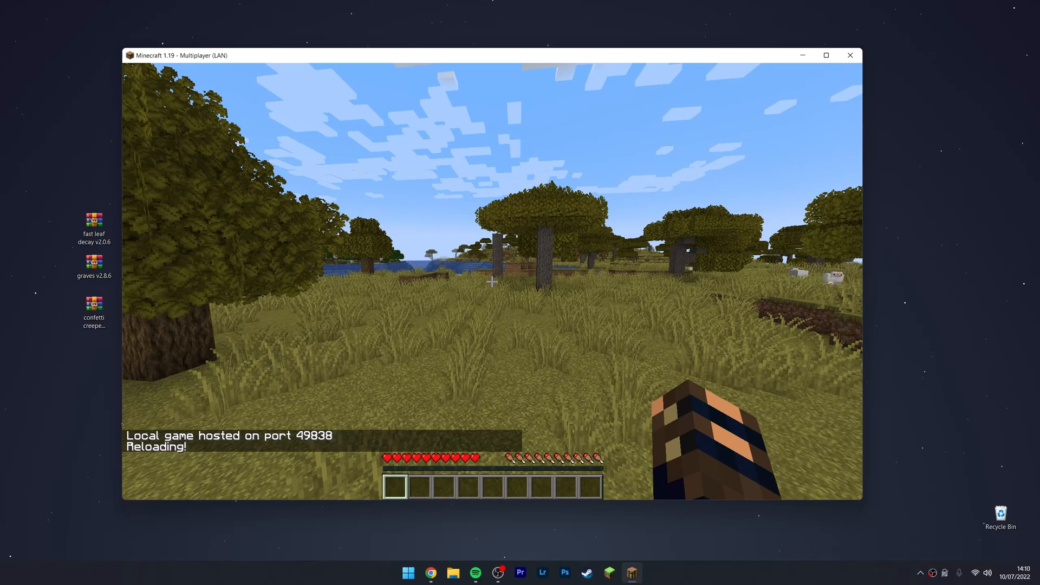
left_click(849, 55)
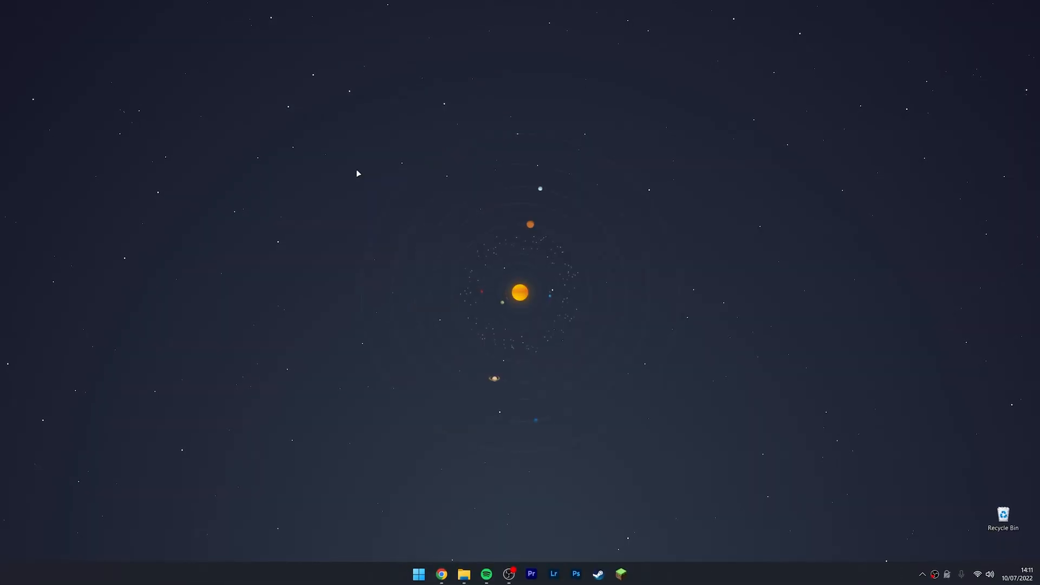